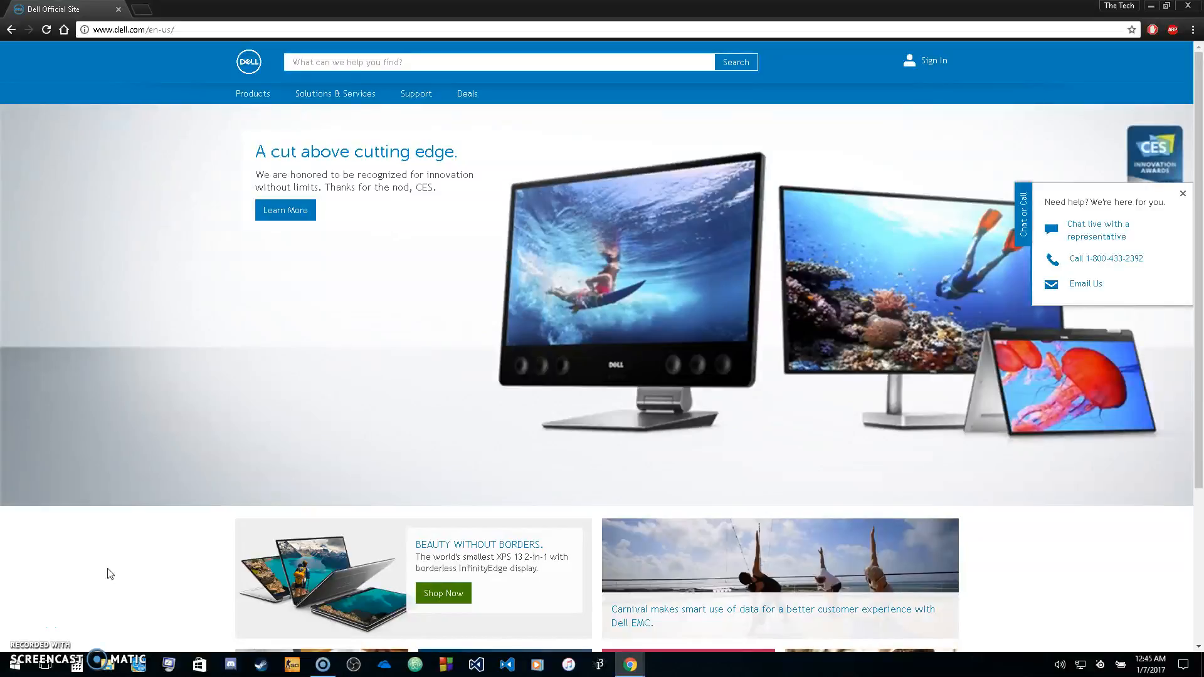
# Dismiss the 'Need help?' chat and call offer and reveal the Support menu.
pyautogui.click(1181, 193)
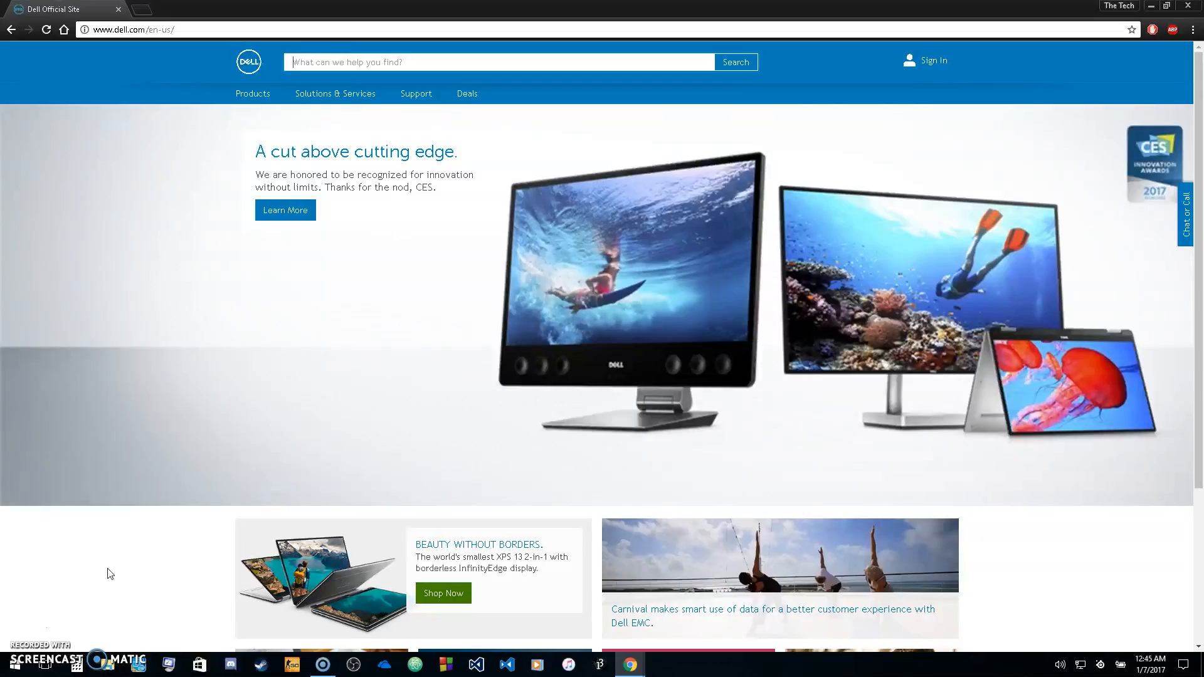
pyautogui.click(415, 93)
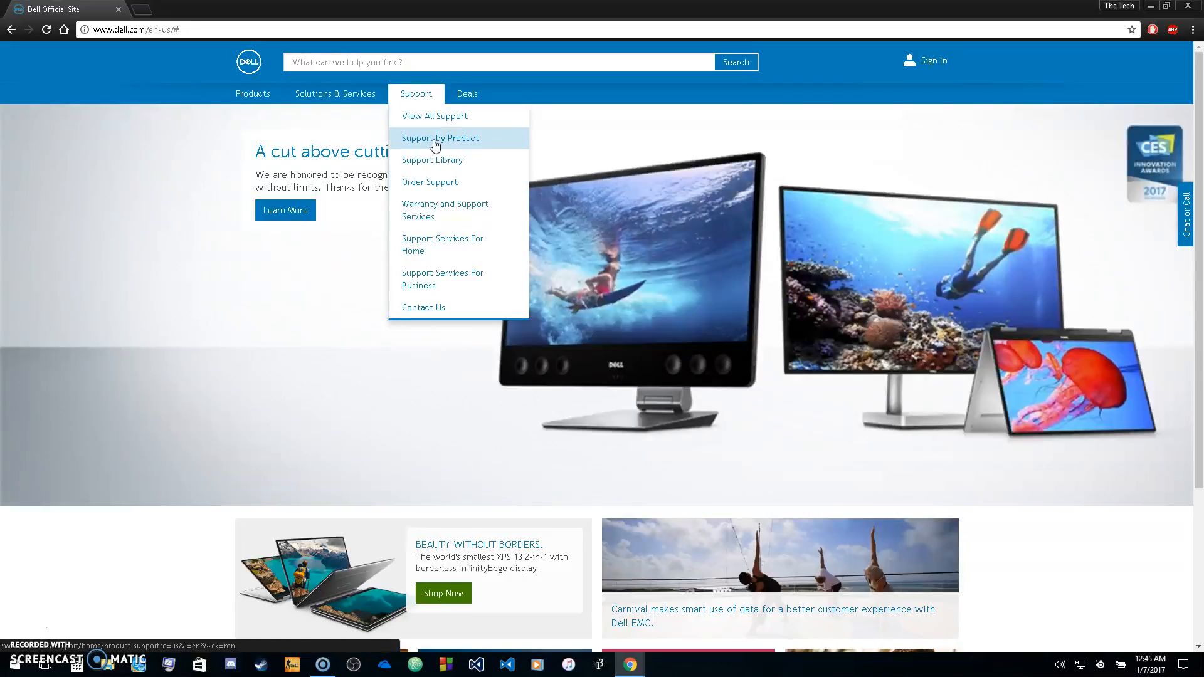
pyautogui.moveTo(436, 128)
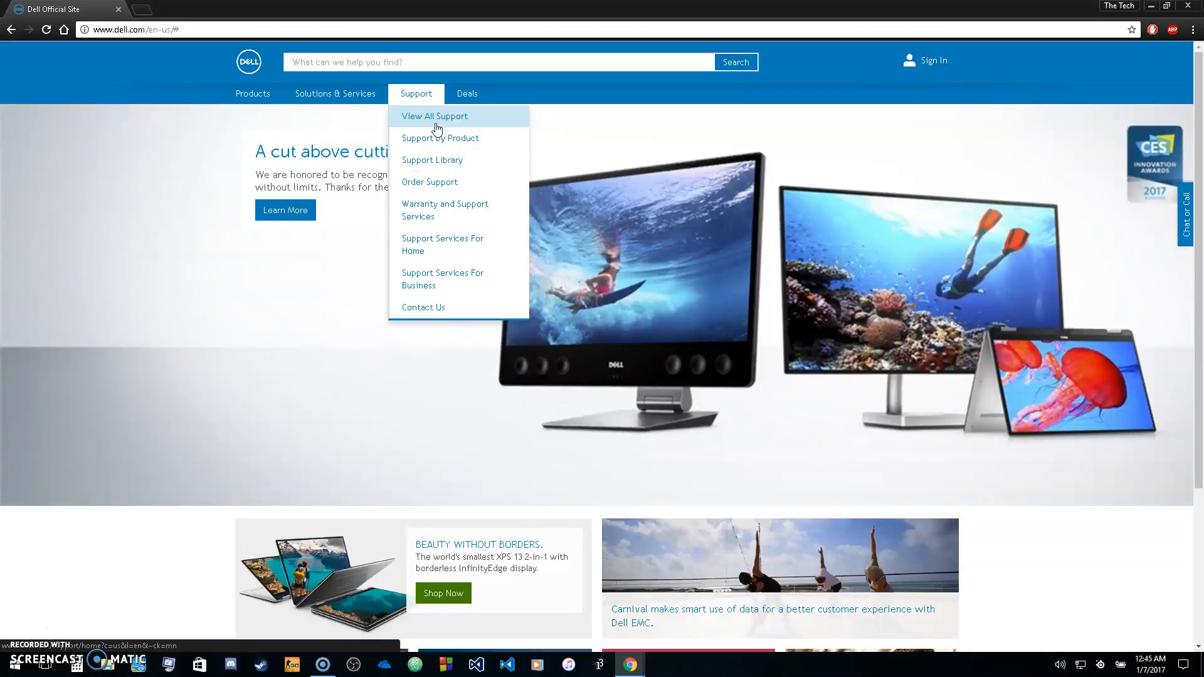
# Choose View All Support from the Support menu.
pyautogui.click(434, 115)
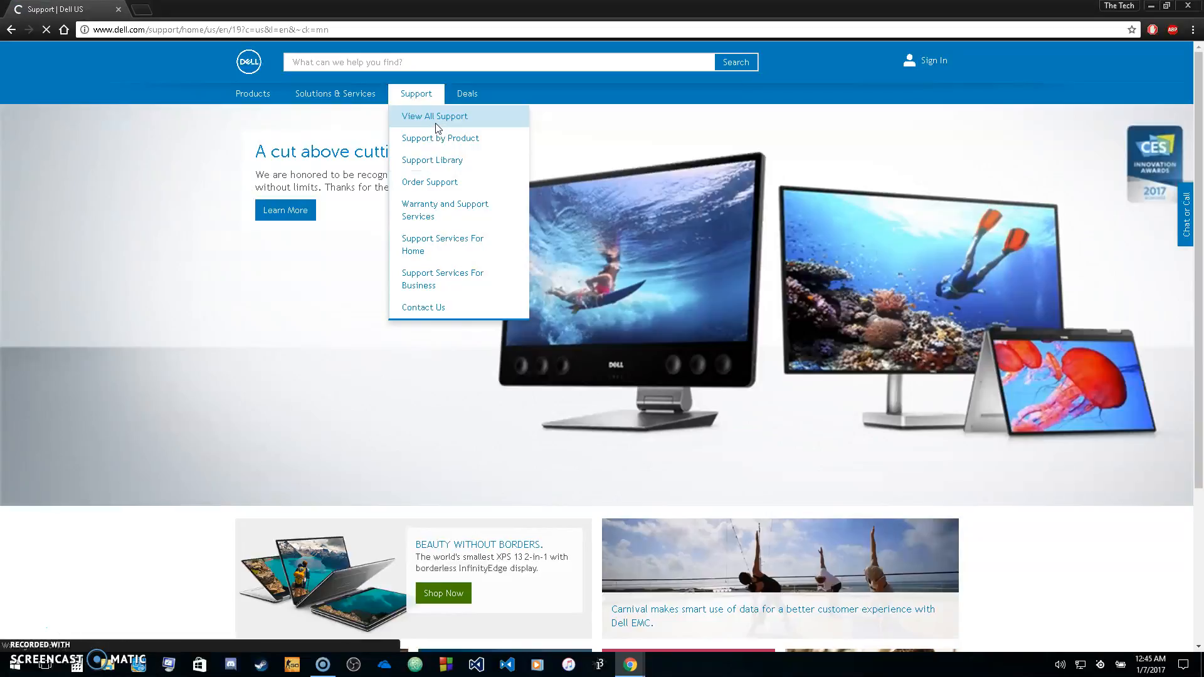
# Scroll the Support page down to the Product support section.
pyautogui.click(433, 115)
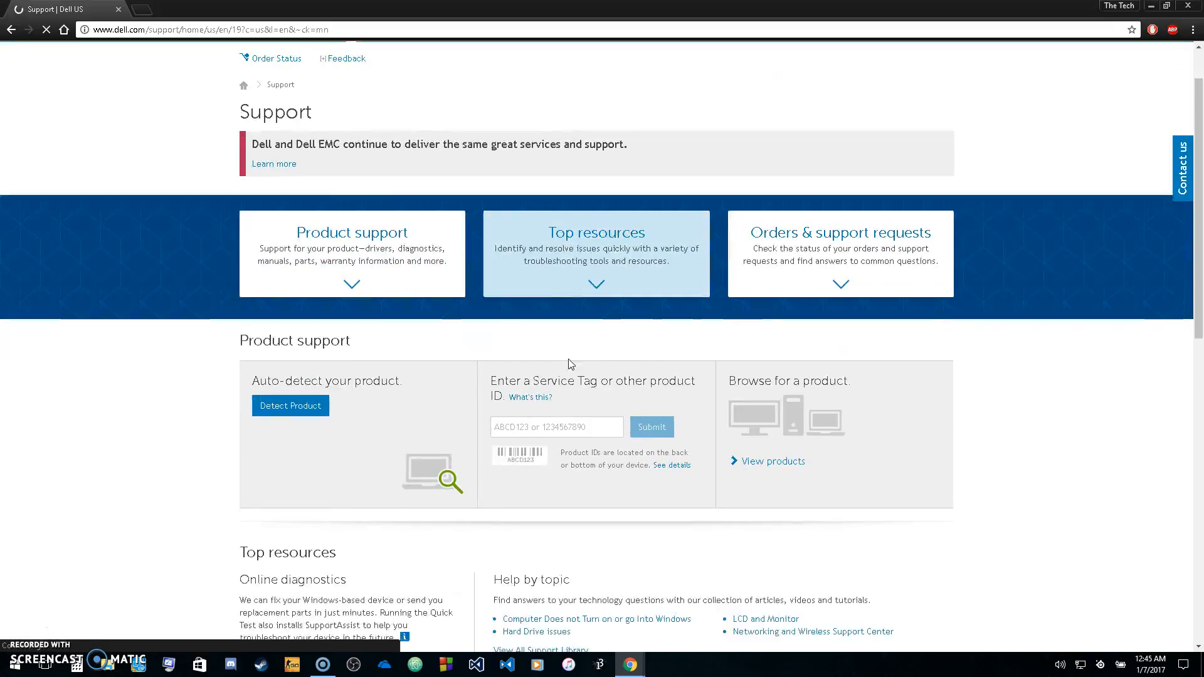
pyautogui.scroll(-3)
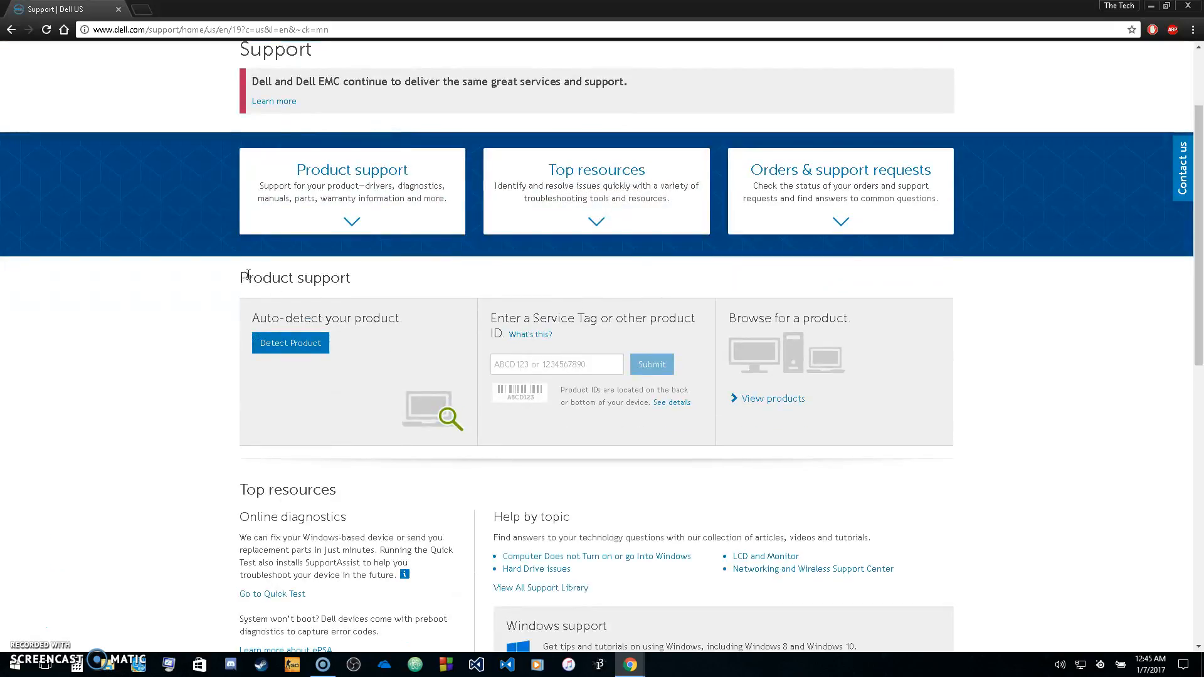
pyautogui.scroll(-3)
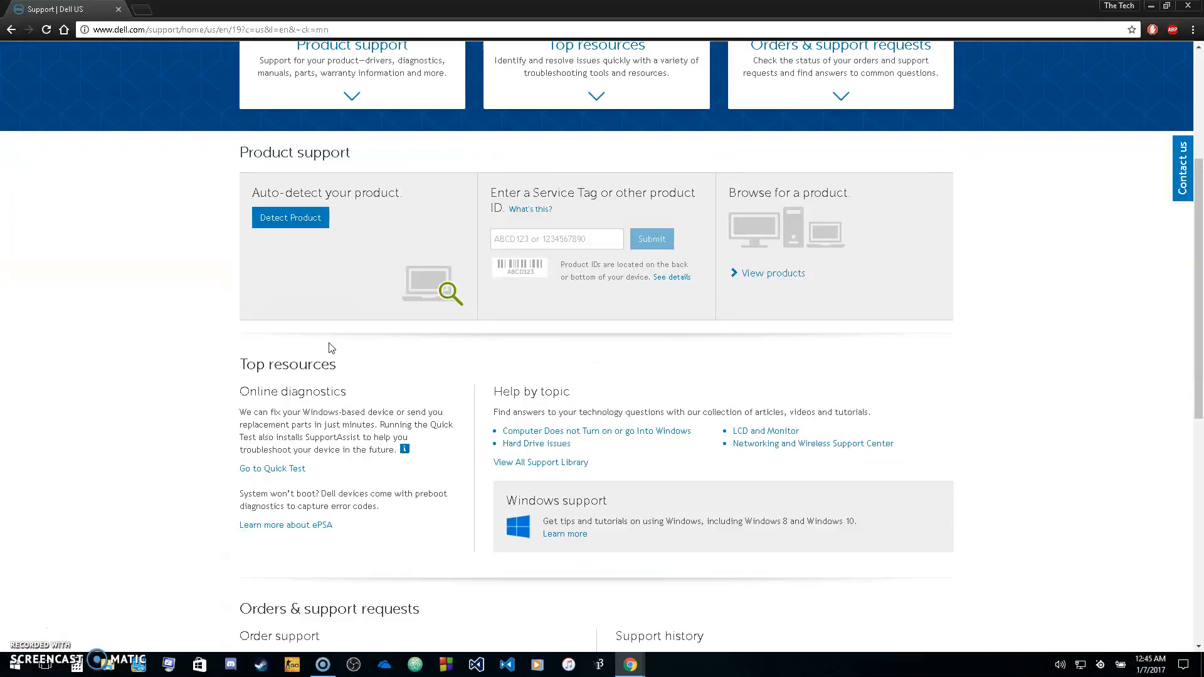
pyautogui.moveTo(408, 201)
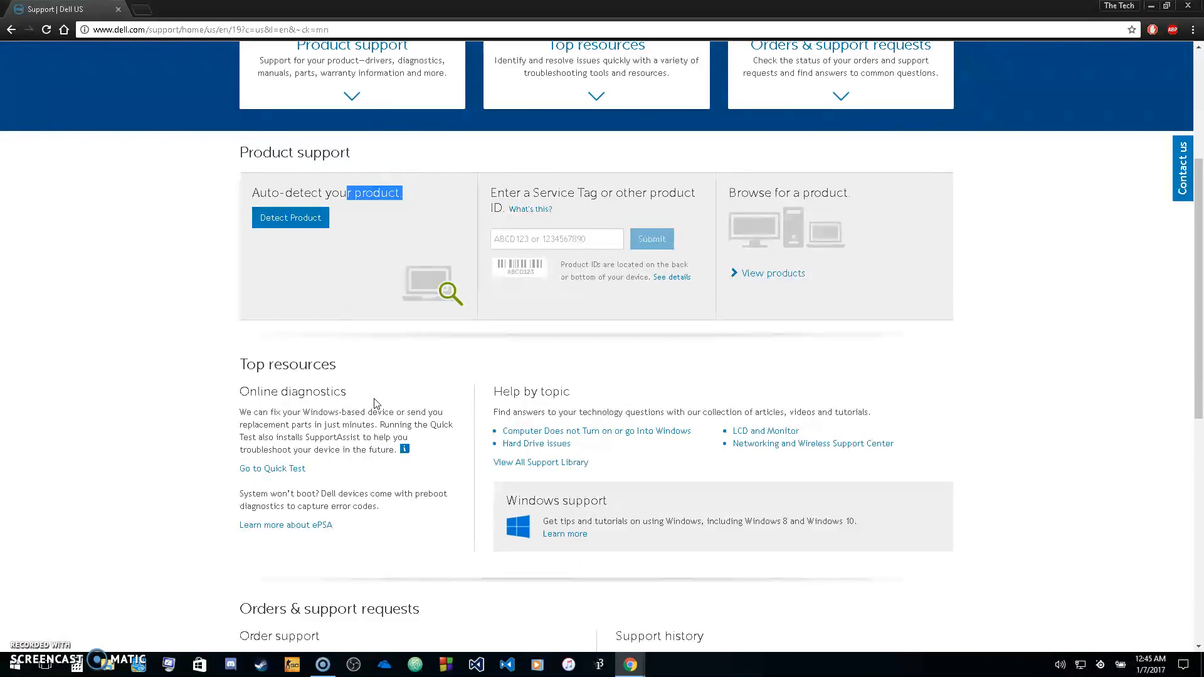
pyautogui.moveTo(279, 236)
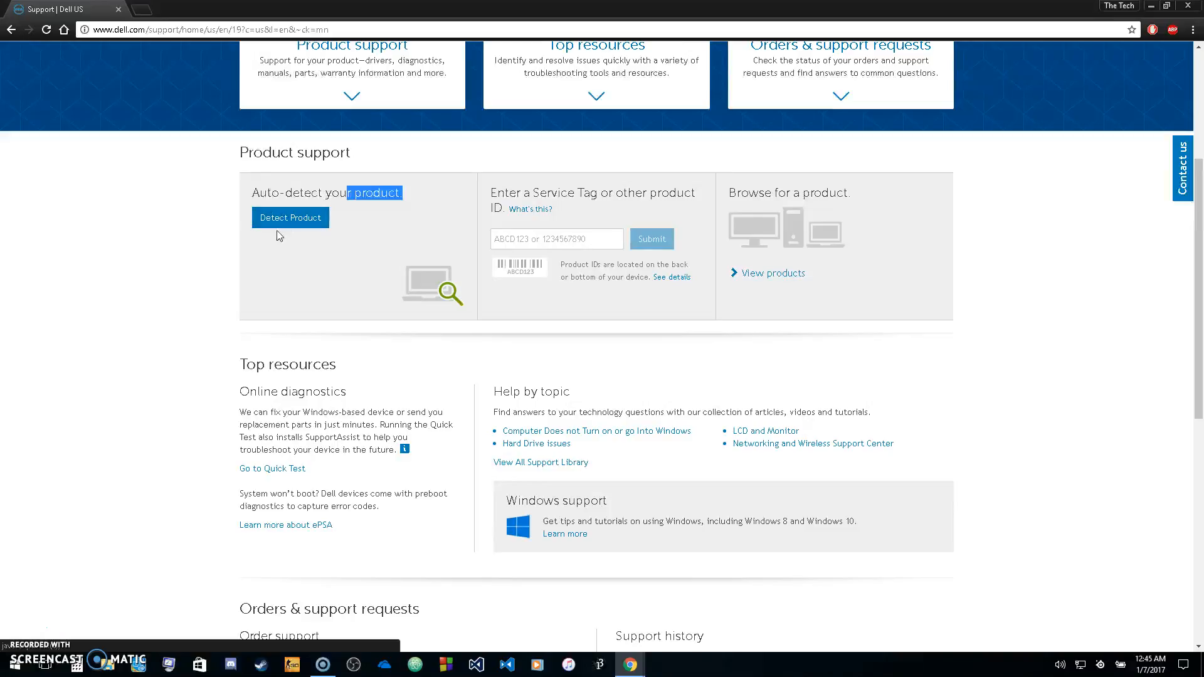
# Start Detect Product, accept the Dell System Detect terms and continue.
pyautogui.click(291, 218)
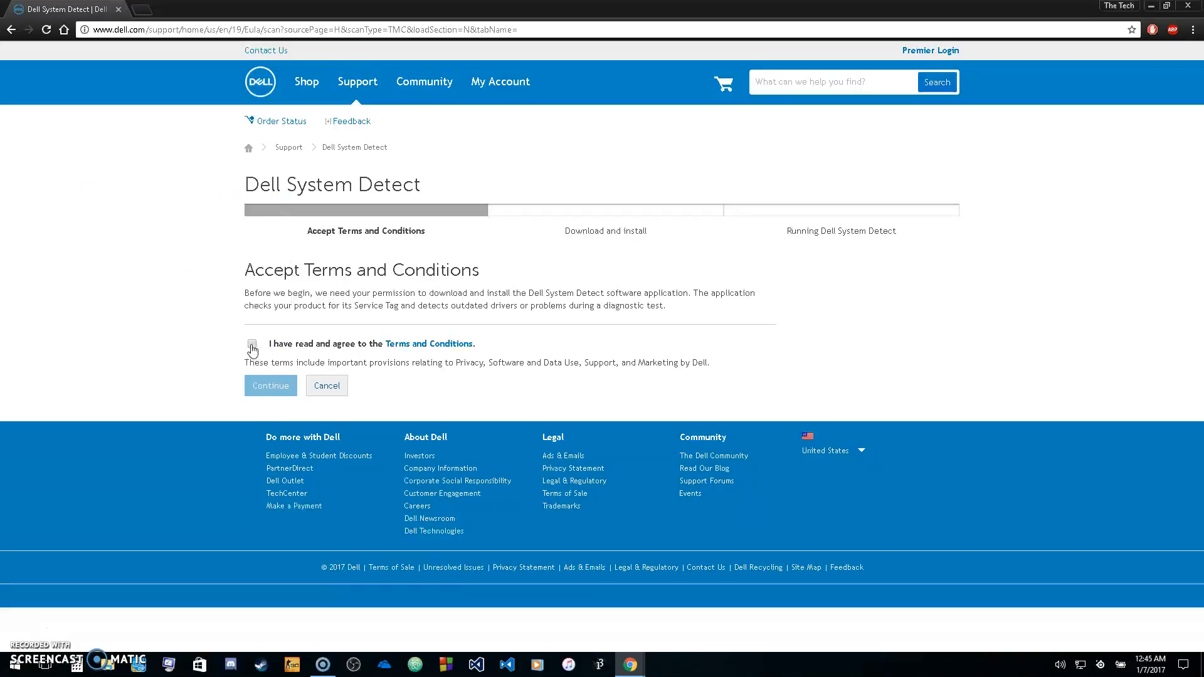
pyautogui.click(251, 343)
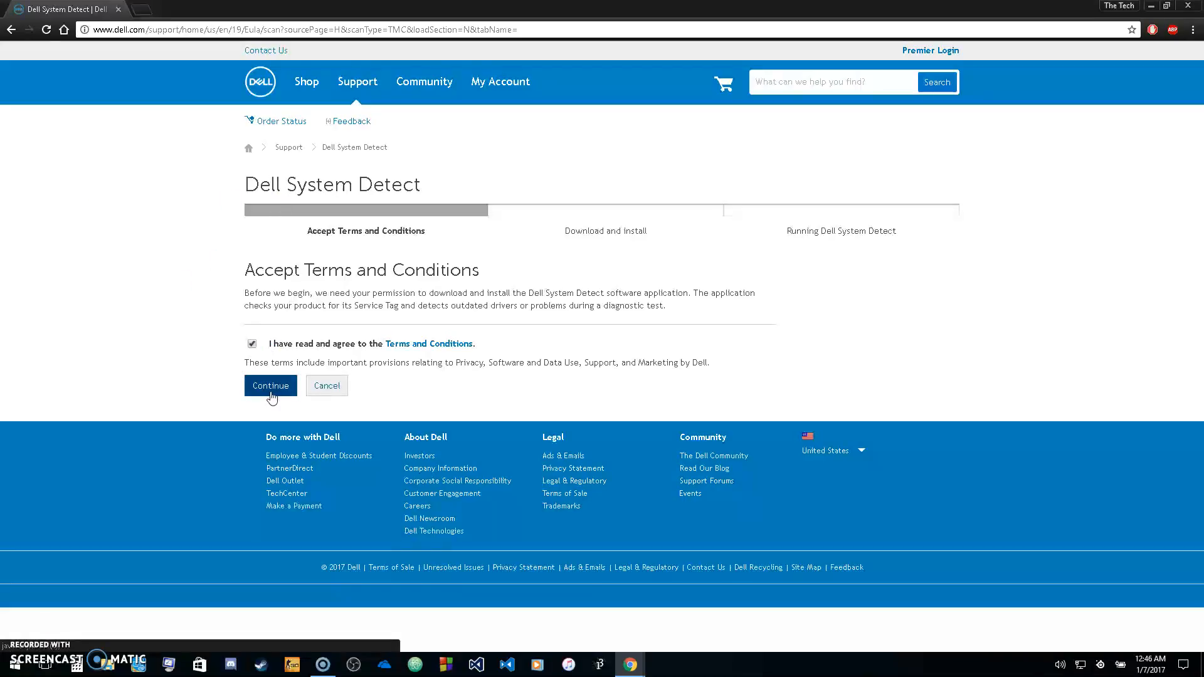
pyautogui.click(271, 387)
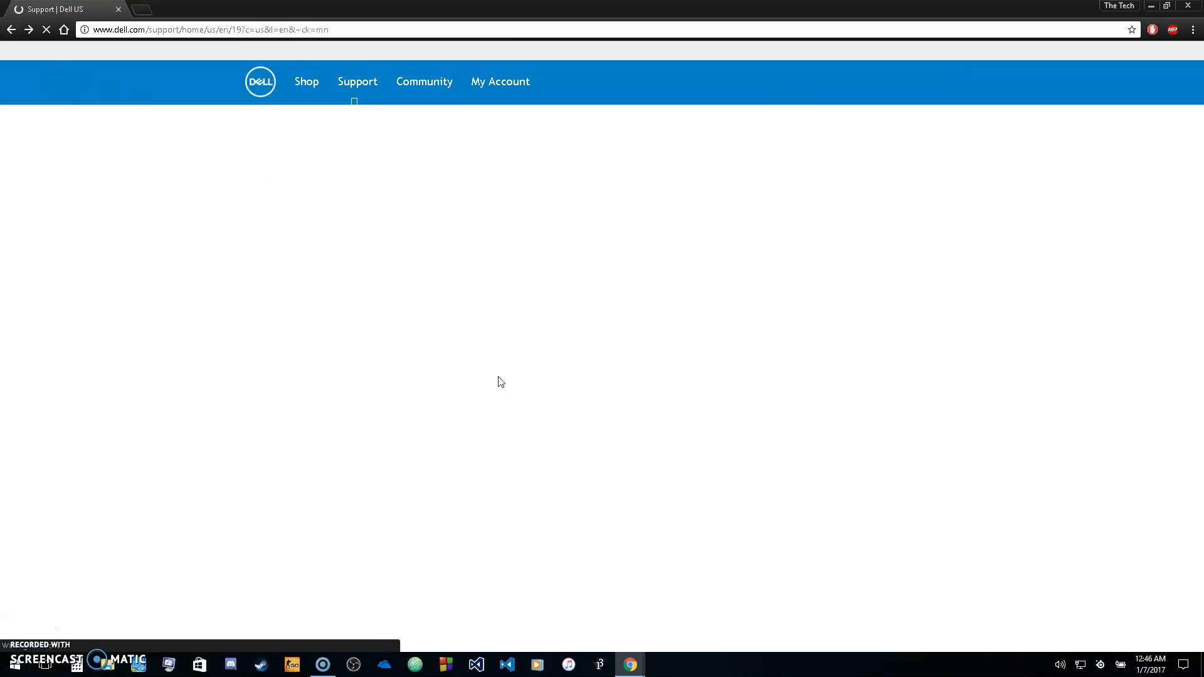
# Decline the website feedback survey with 'No, thanks' back on the Support page.
pyautogui.scroll(-3)
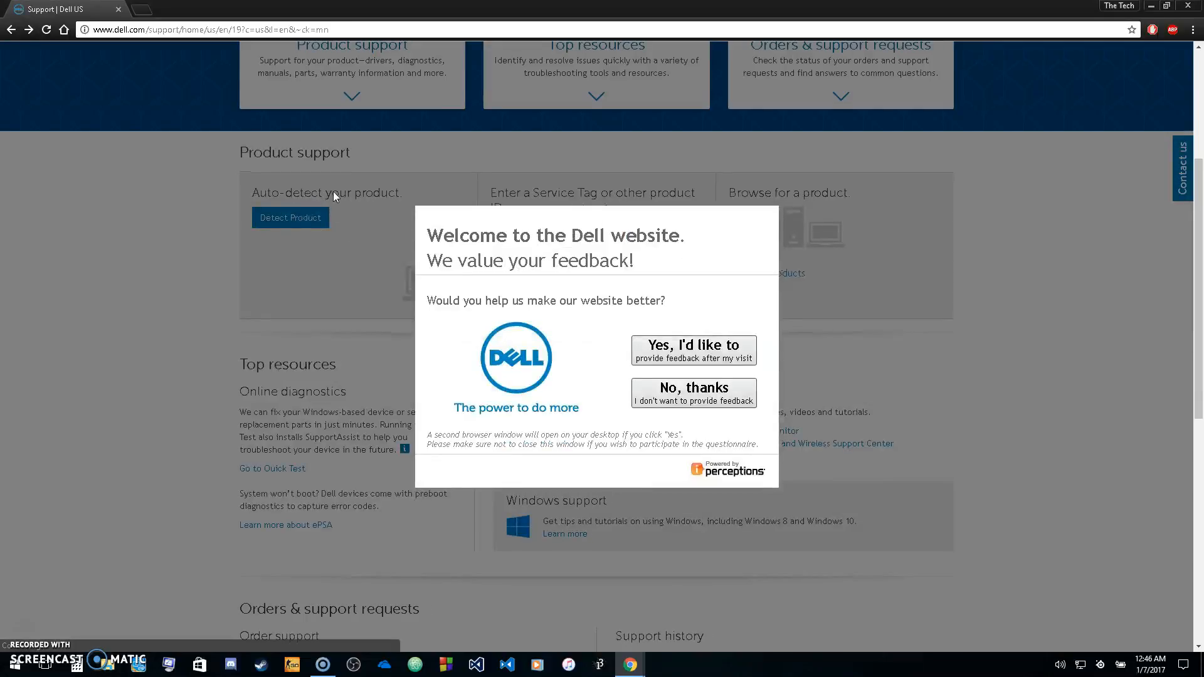
pyautogui.click(694, 393)
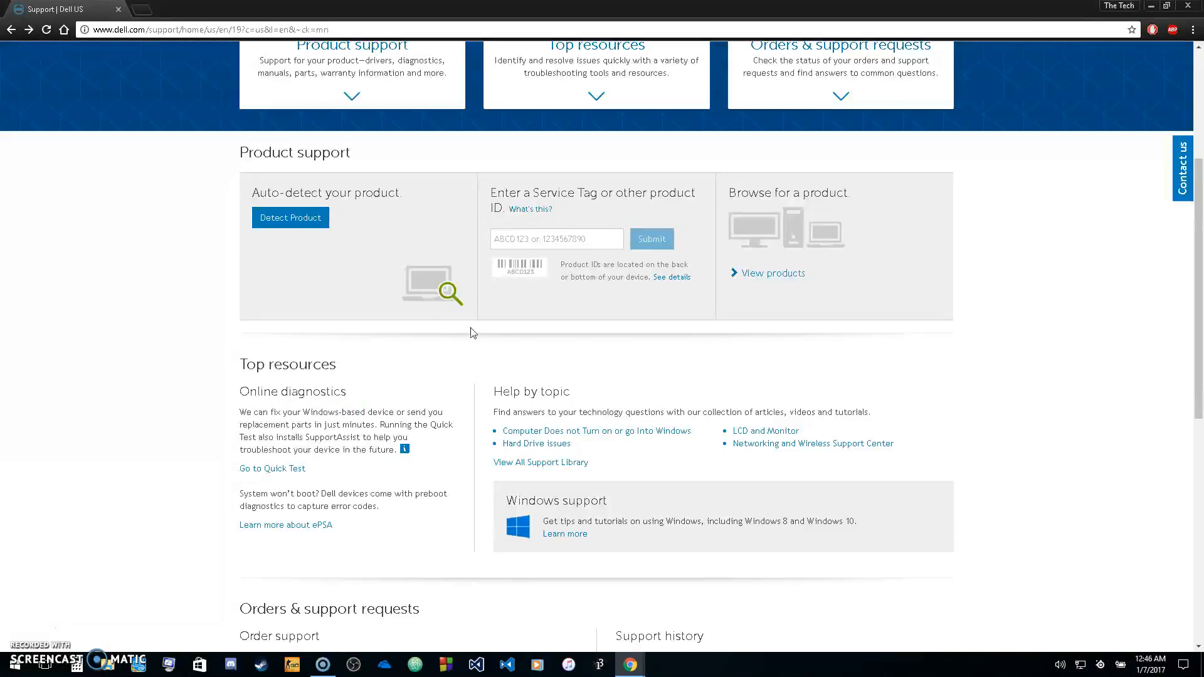
pyautogui.click(556, 239)
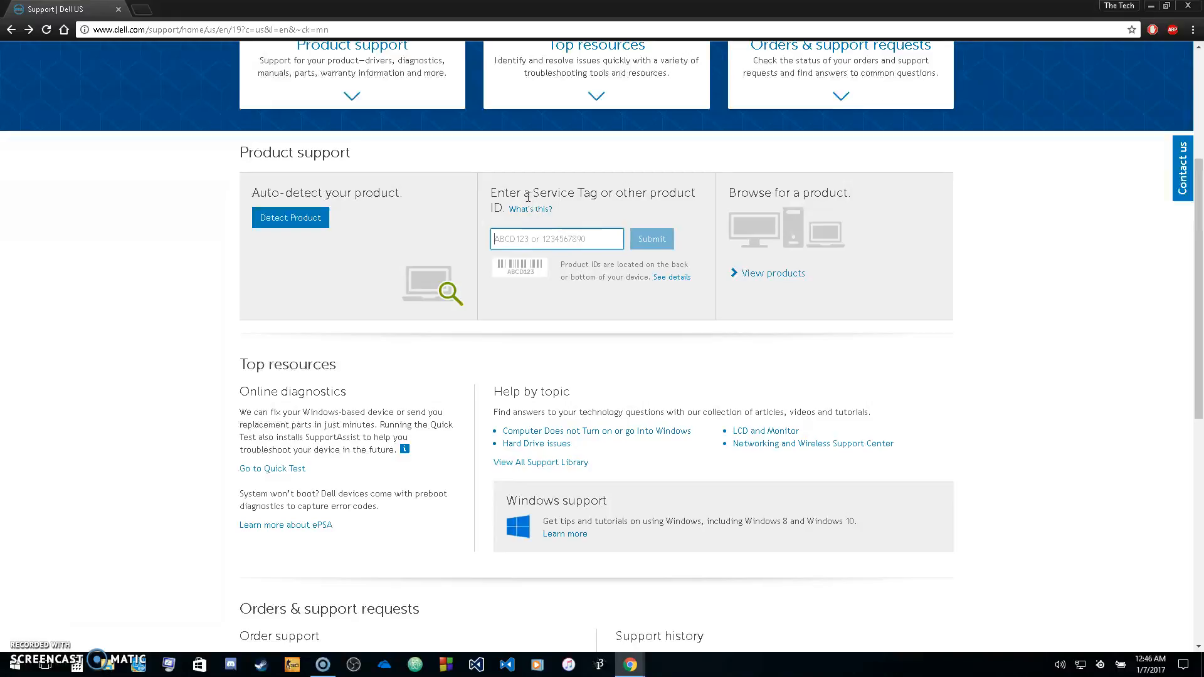
pyautogui.moveTo(579, 334)
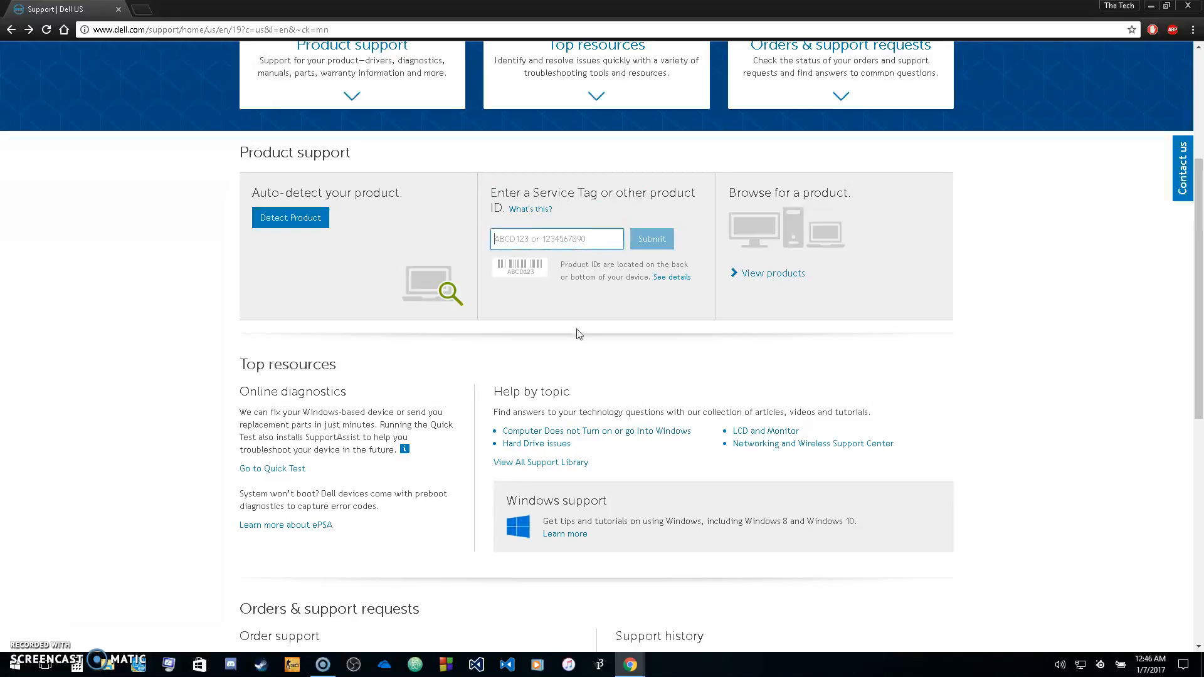
pyautogui.click(526, 239)
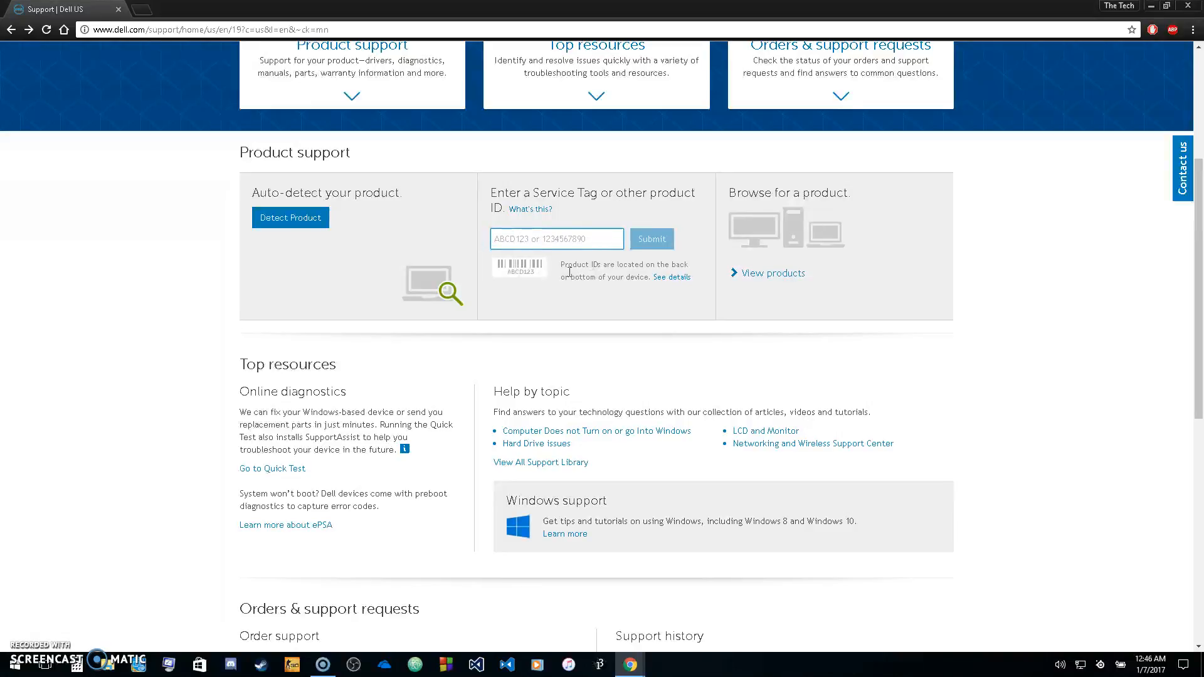
pyautogui.write('DE')
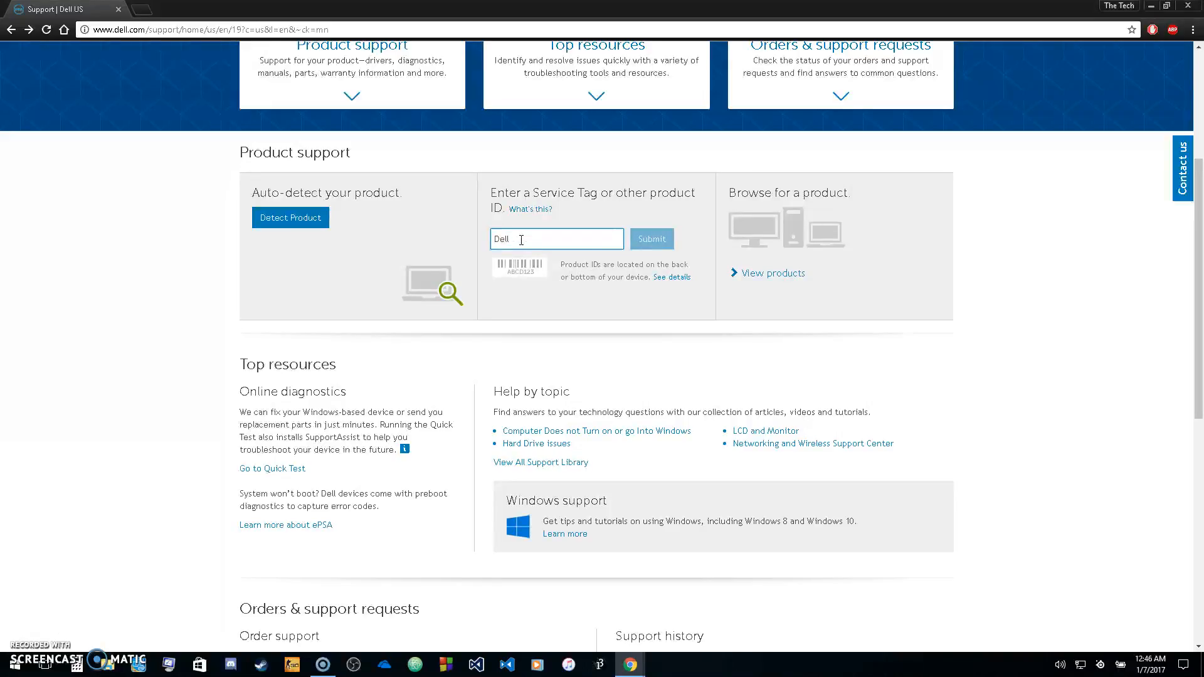
pyautogui.write('D5530')
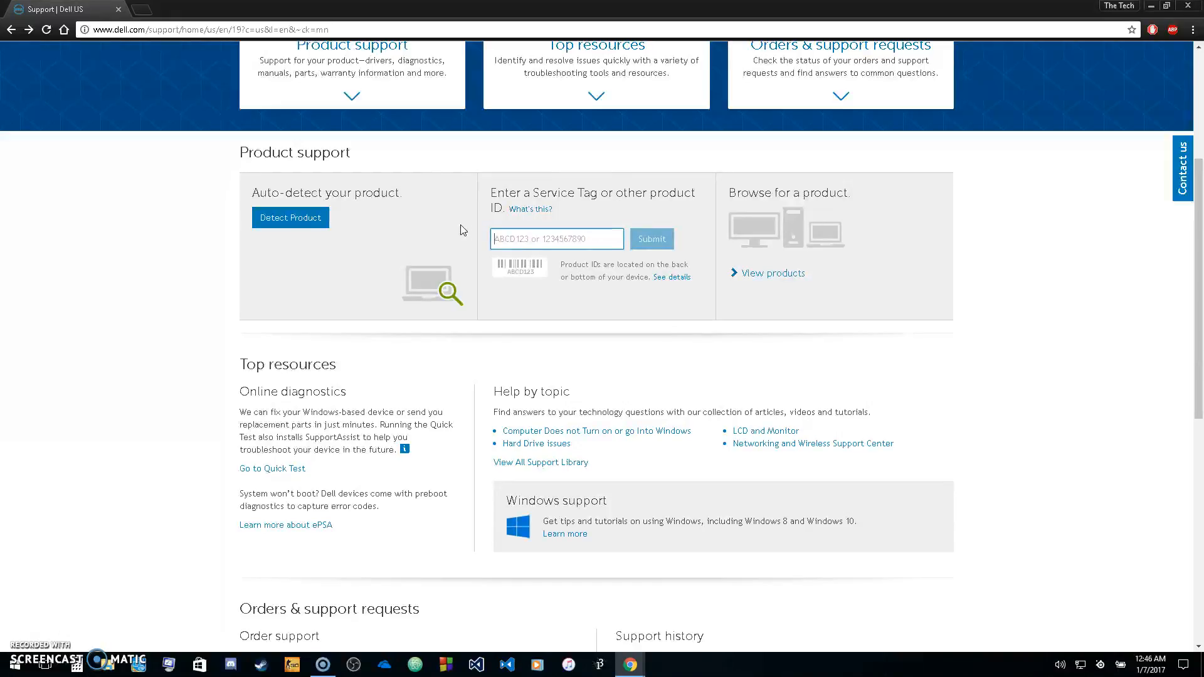
pyautogui.write('f')
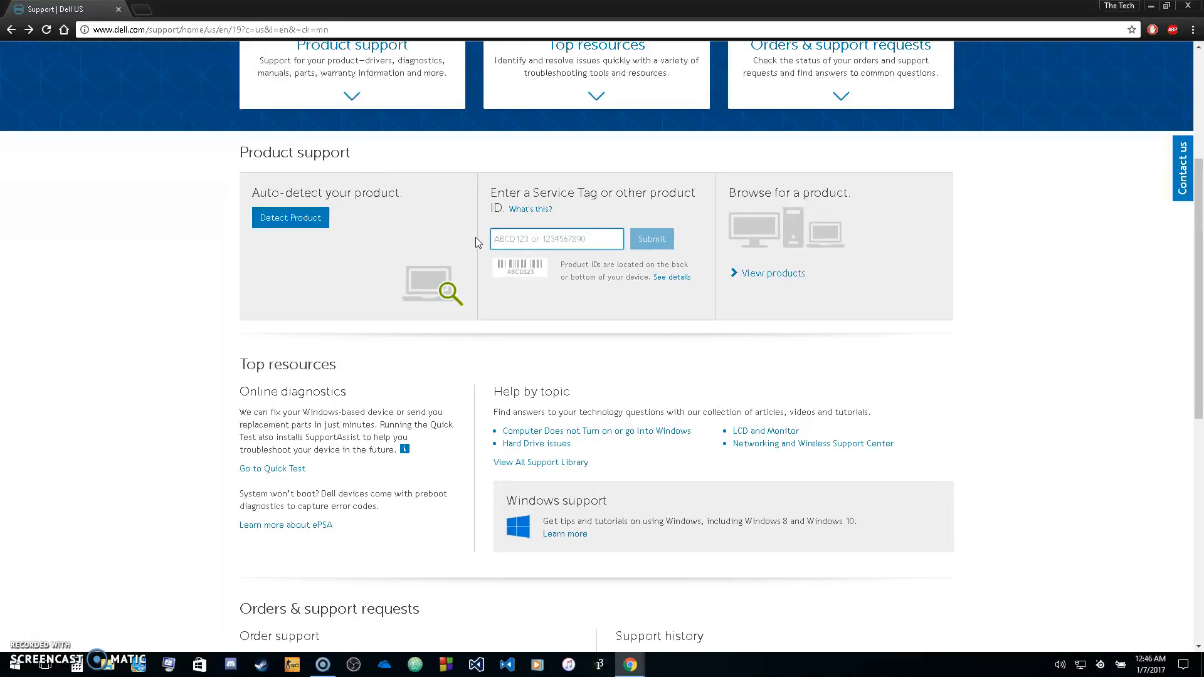
pyautogui.scroll(3)
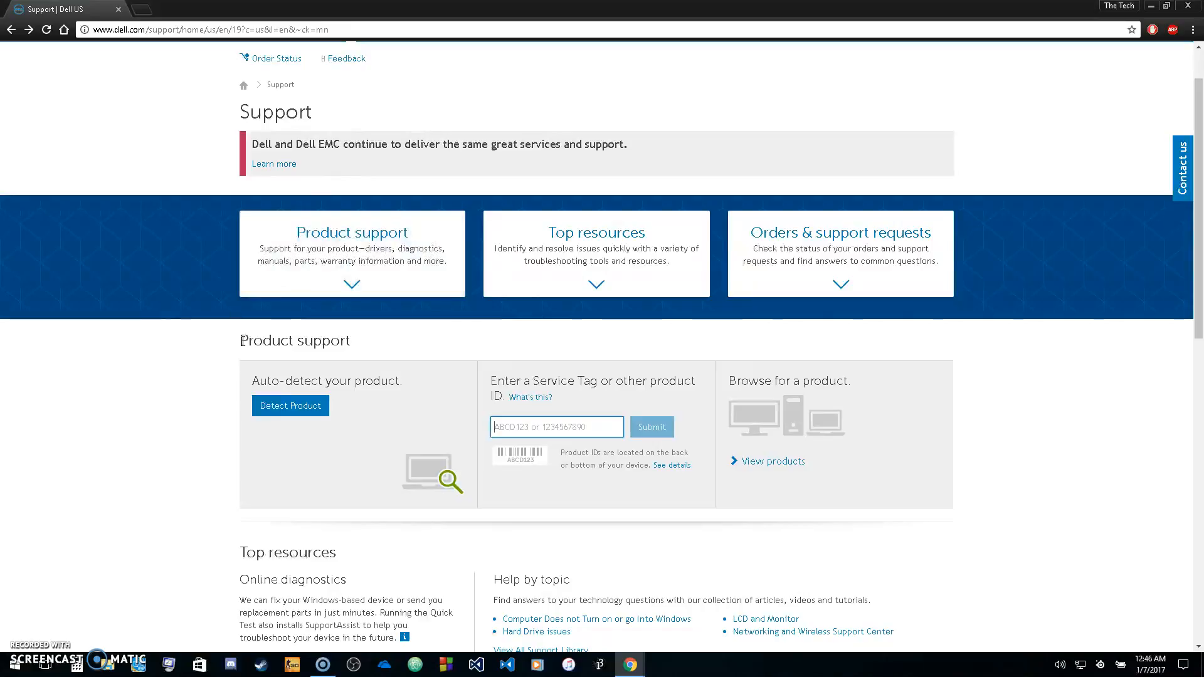
pyautogui.moveTo(168, 354)
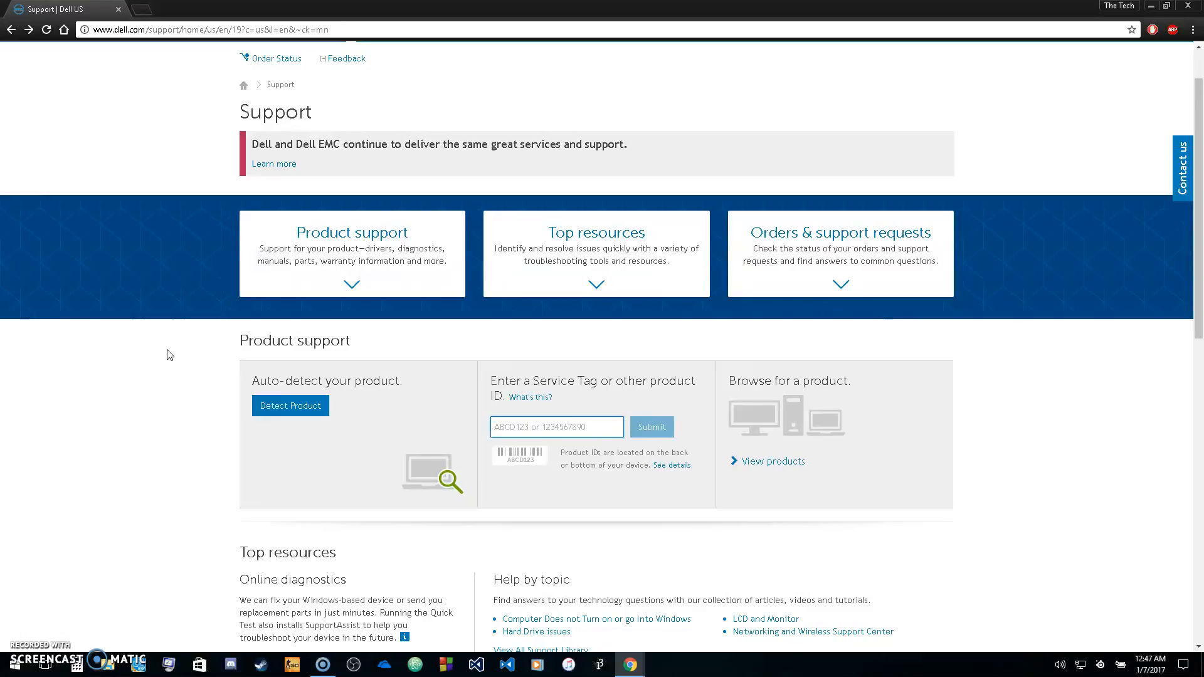
pyautogui.moveTo(239, 400)
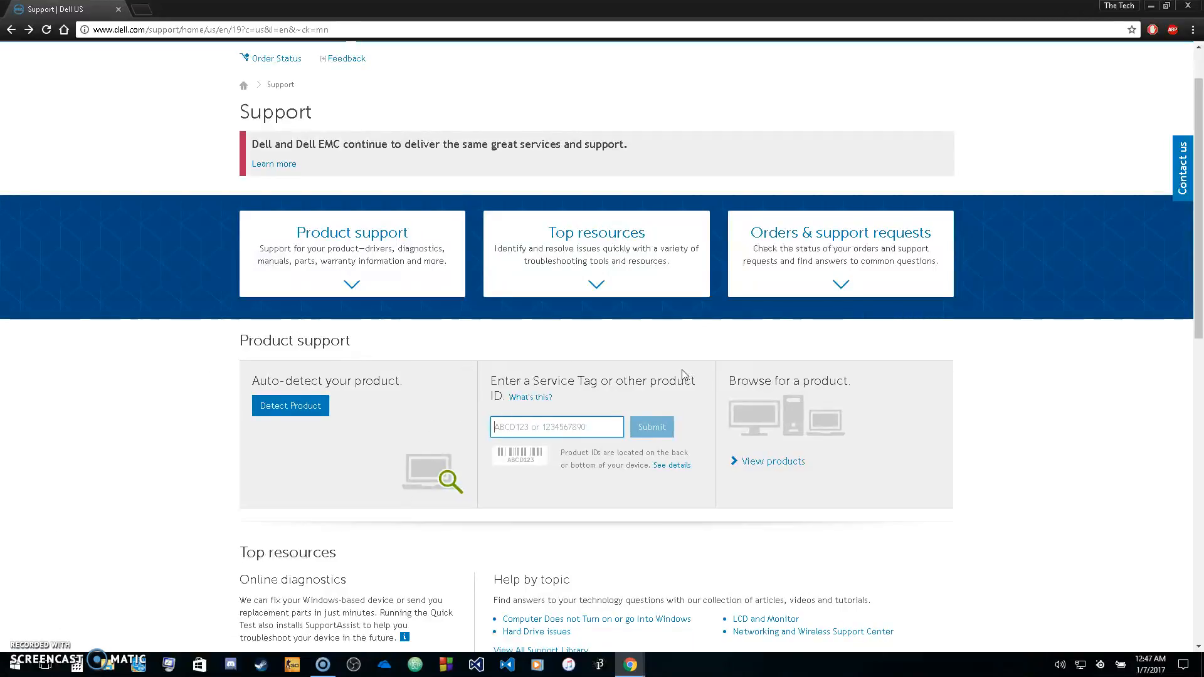
pyautogui.moveTo(517, 355)
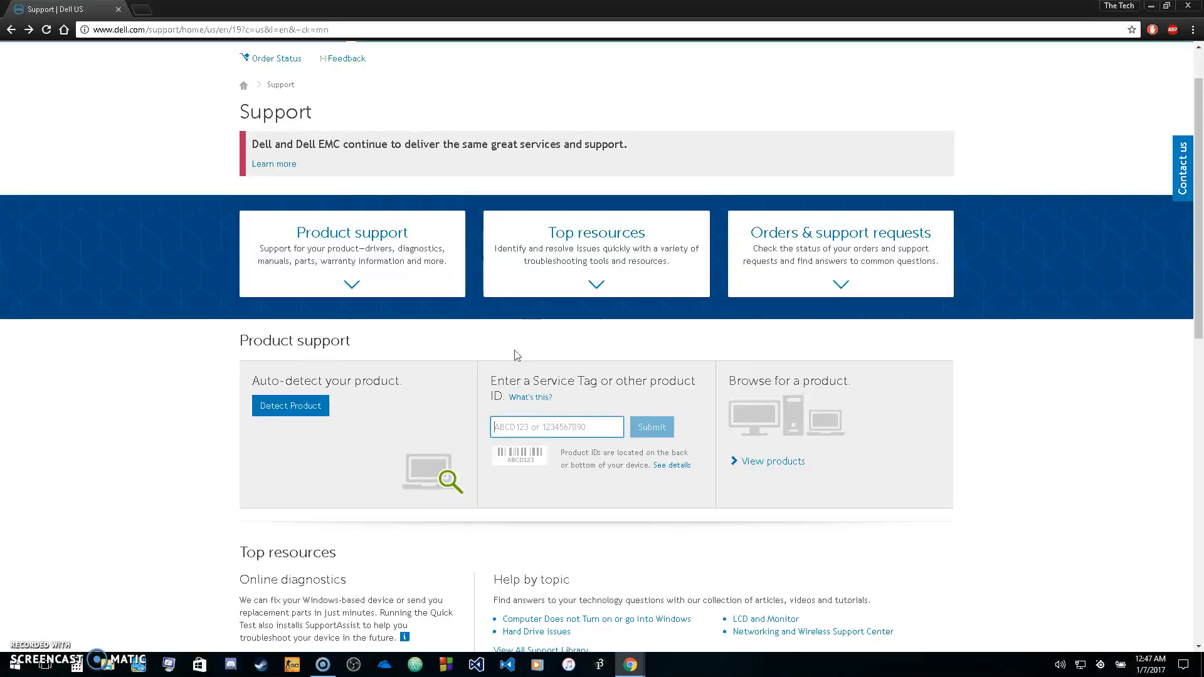
pyautogui.moveTo(194, 494)
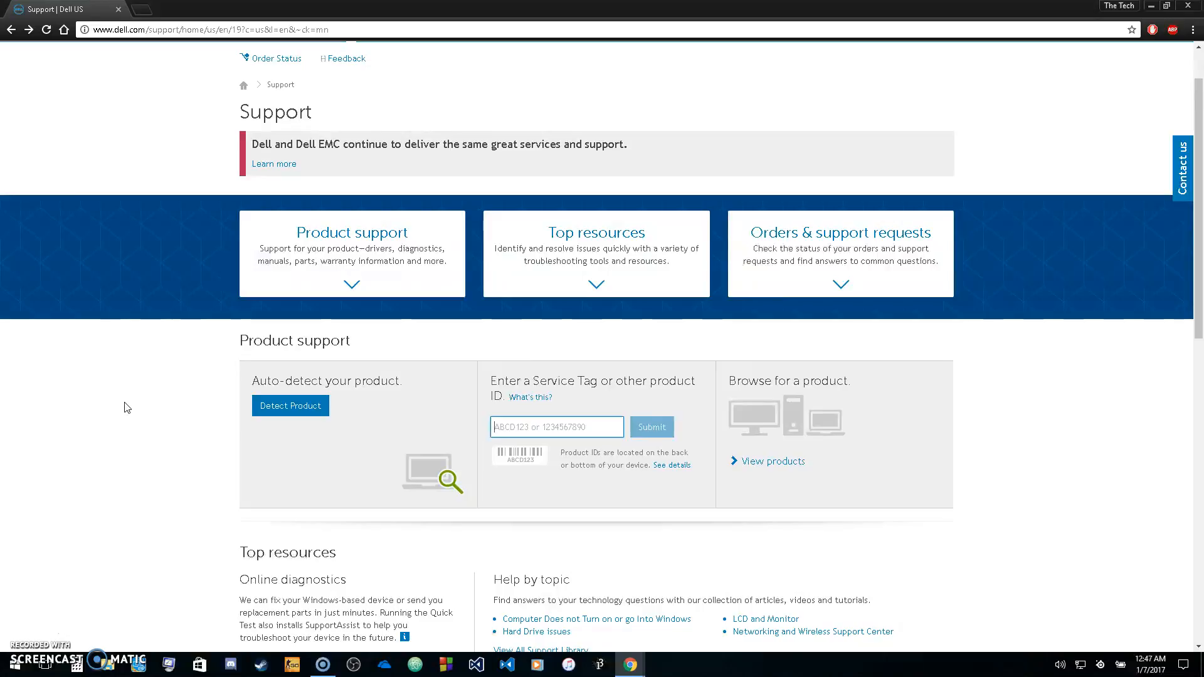
pyautogui.moveTo(27, 619)
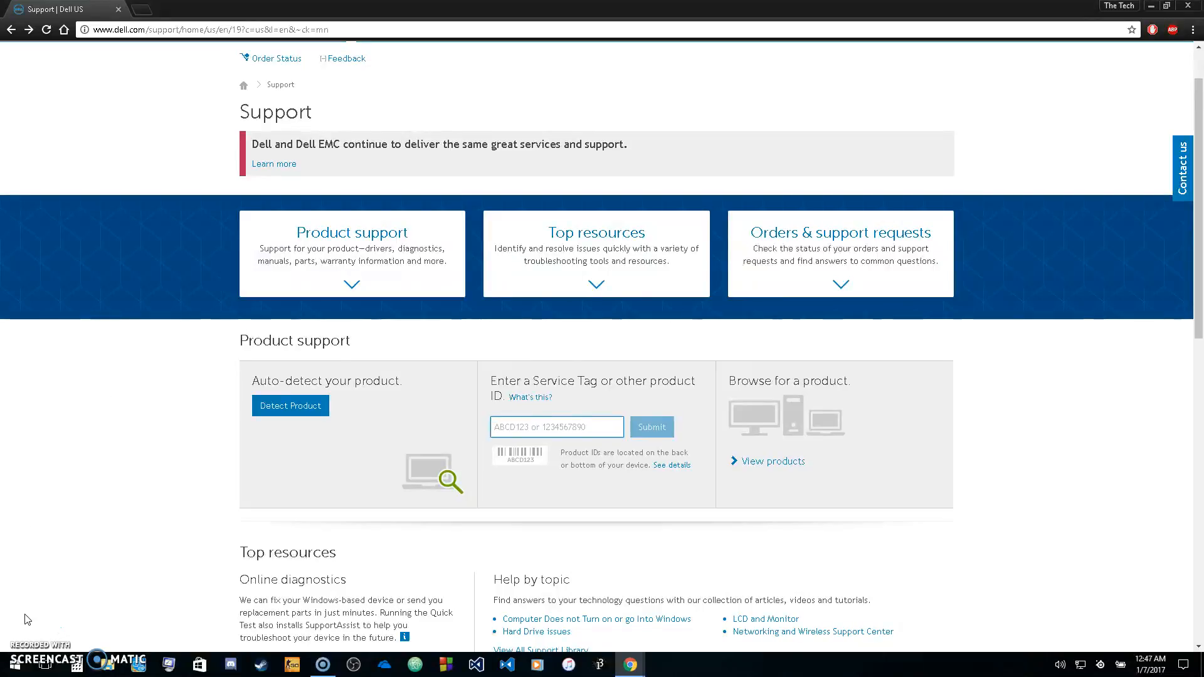